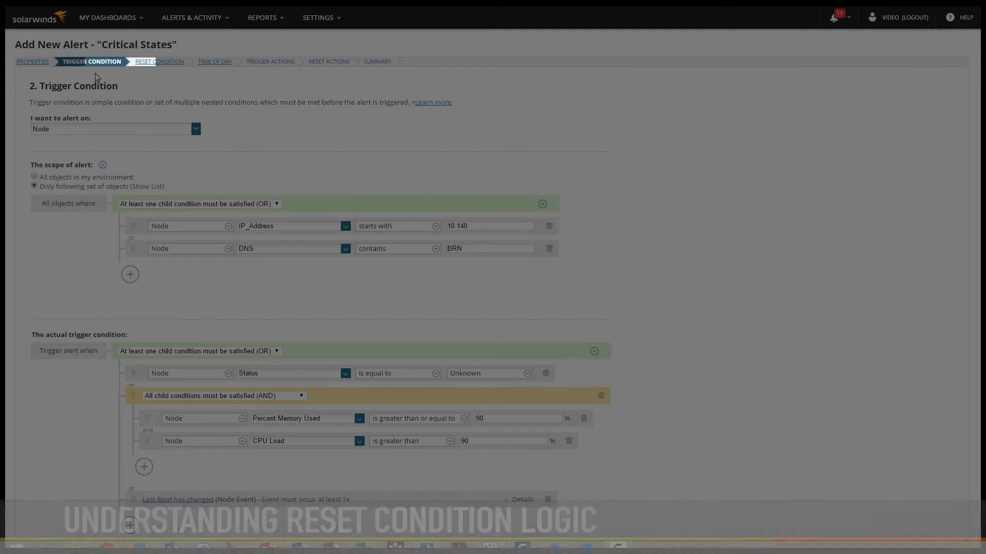
mouse_move(159, 61)
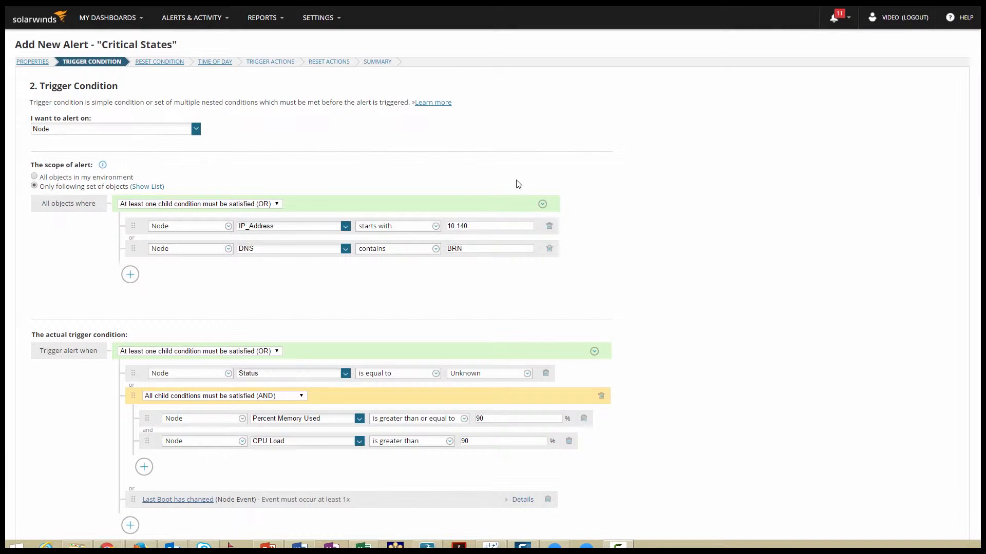
Scroll down the Critical States alert's Reset Condition step
scroll(down, 3)
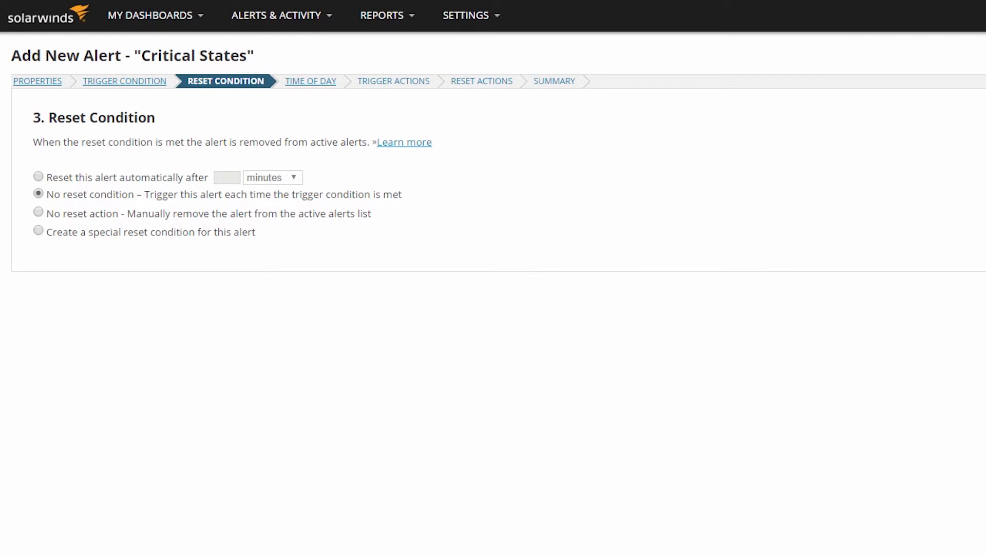
Return to the trigger condition showing nodes whose Status equals Down
click(37, 195)
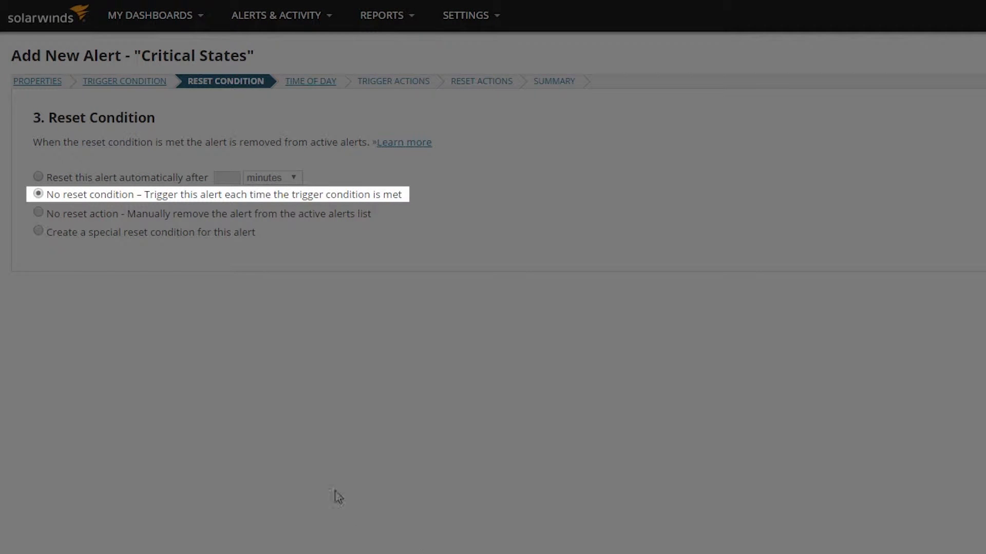
mouse_move(95, 205)
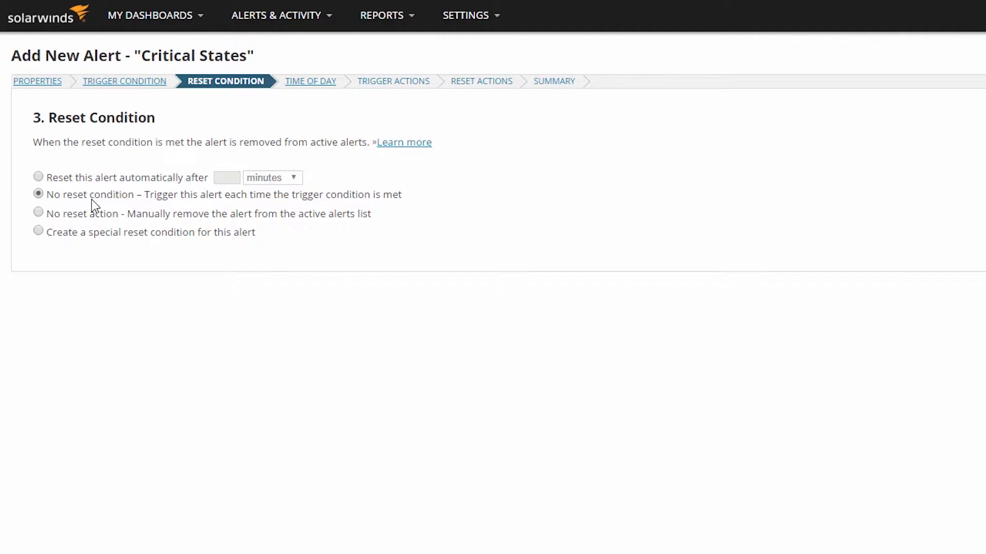
mouse_move(106, 191)
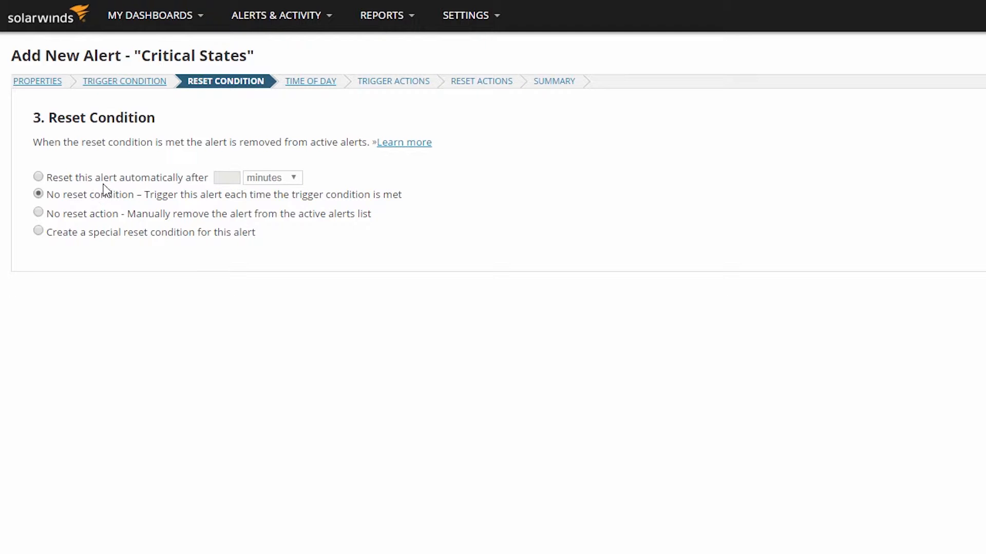
mouse_move(132, 87)
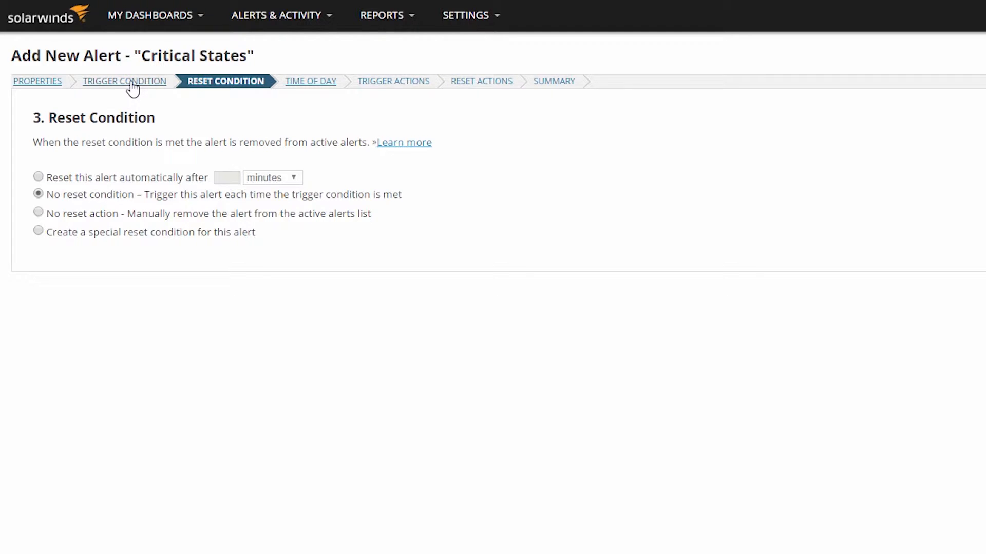
click(123, 80)
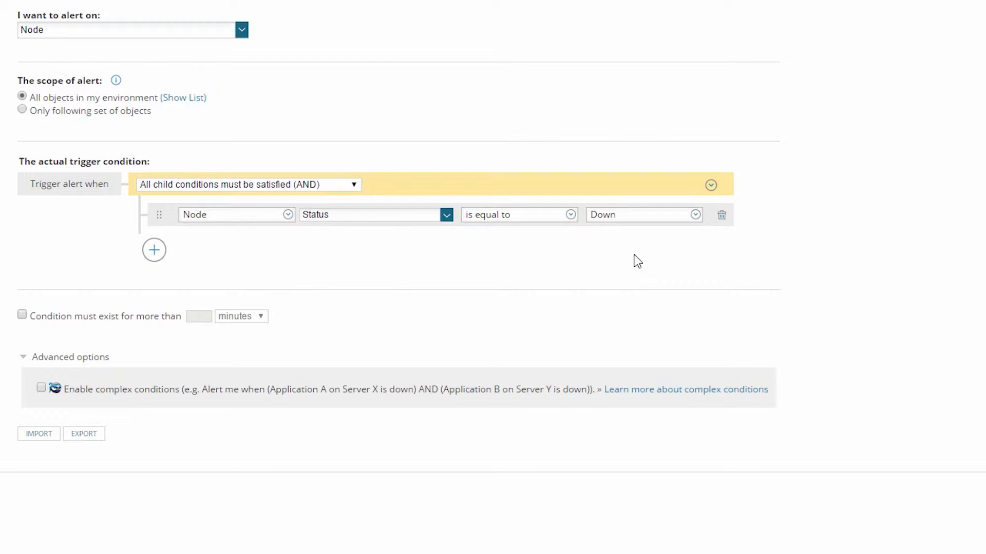
Add a CPU Load greater than 90 comparison, then return to Reset Condition
click(153, 249)
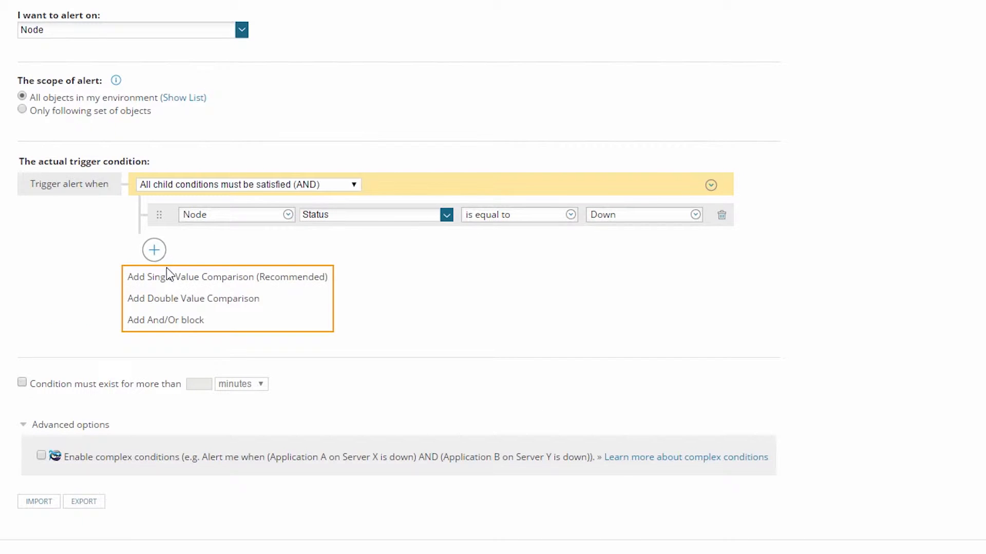
click(227, 276)
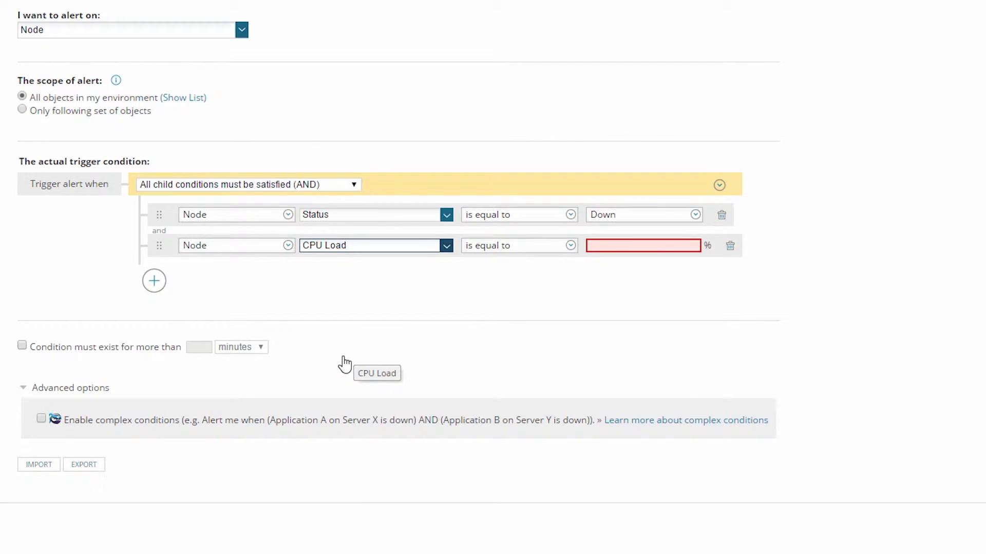
text(90)
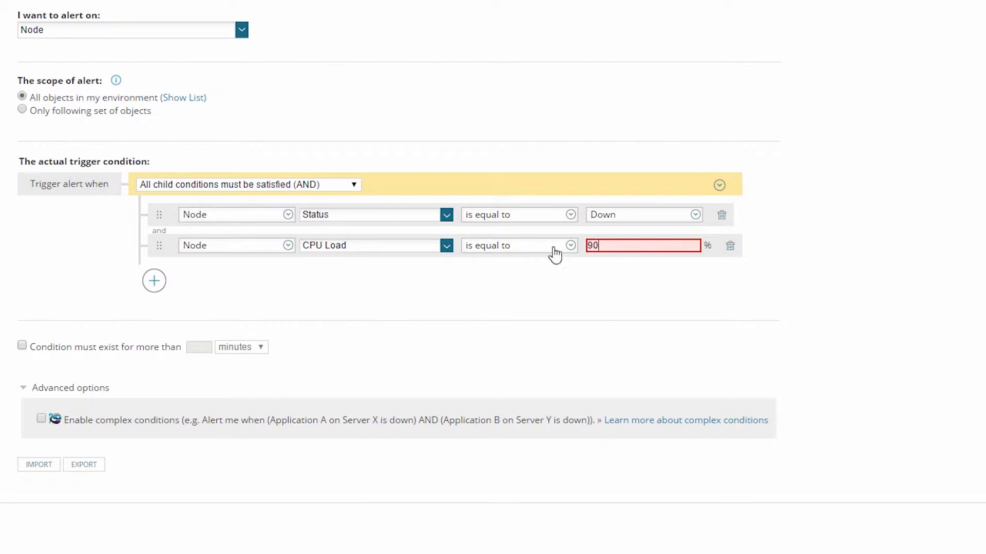
click(517, 245)
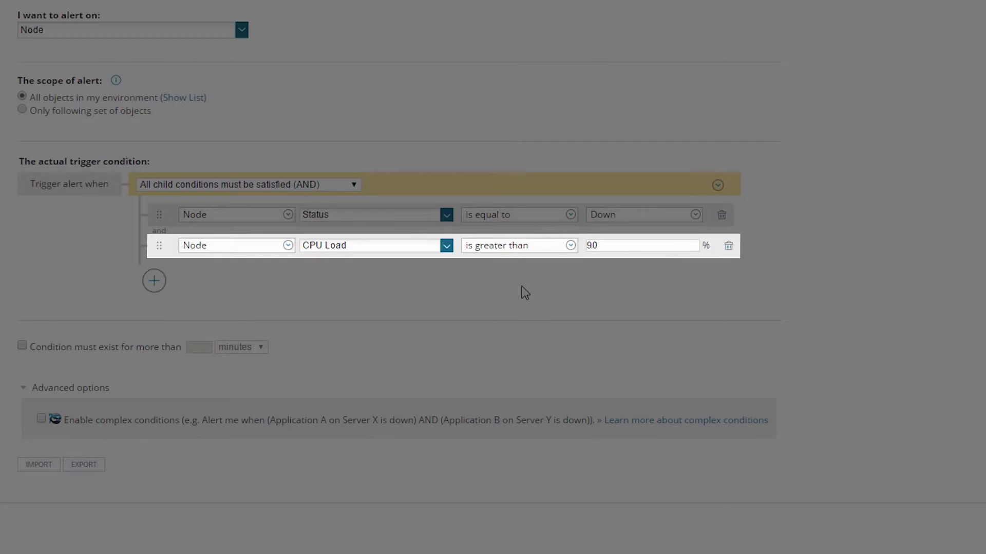
click(920, 199)
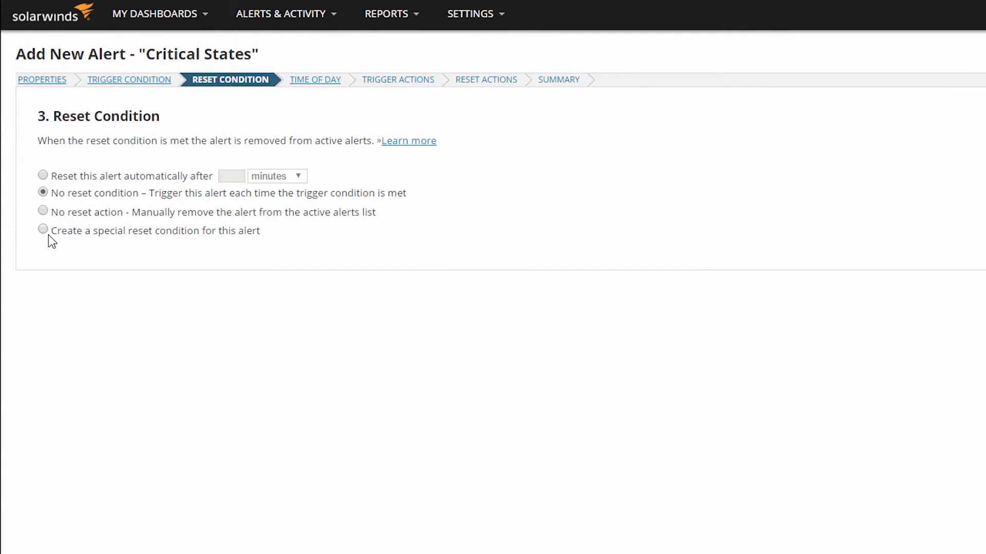
Choose 'Create a special reset condition' and start a new reset condition
click(43, 229)
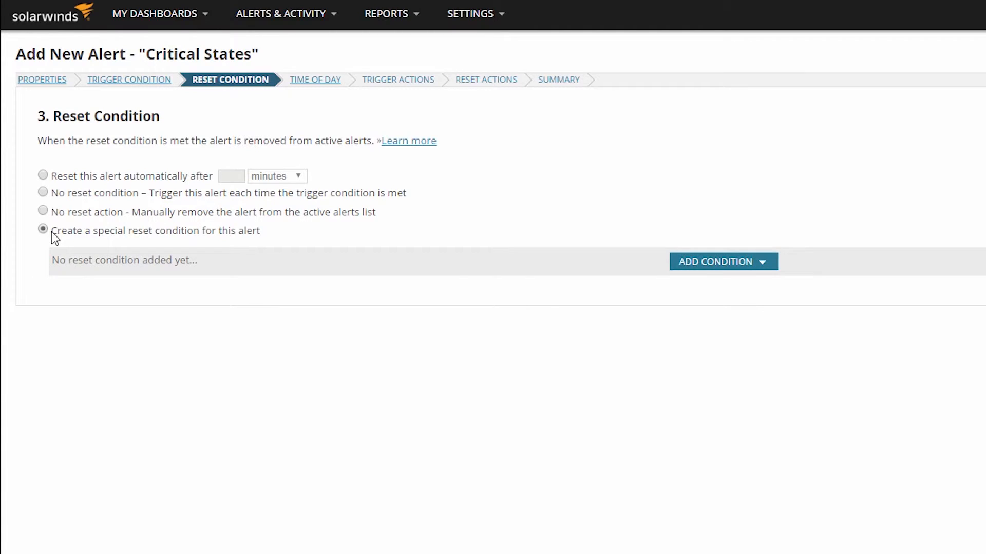
mouse_move(585, 322)
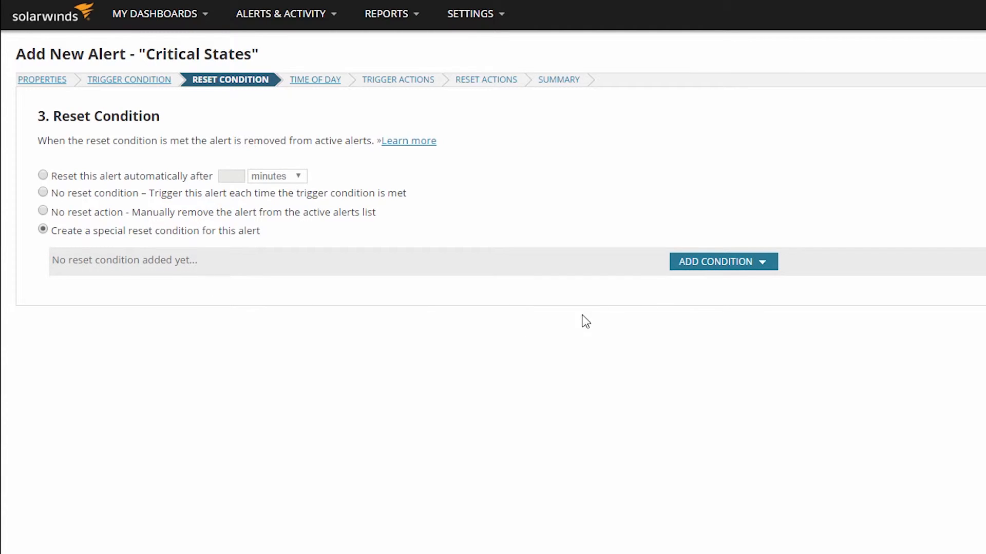
click(722, 261)
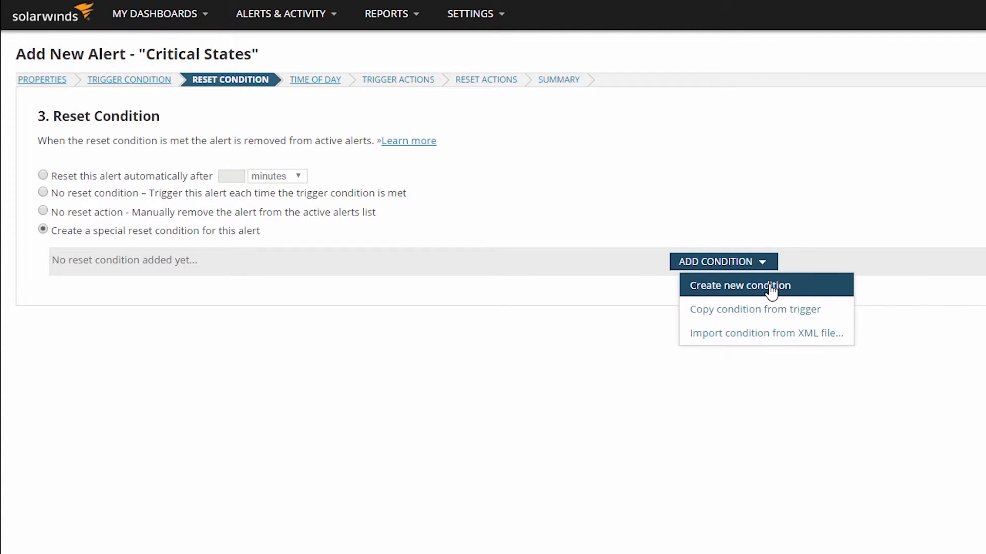
click(739, 285)
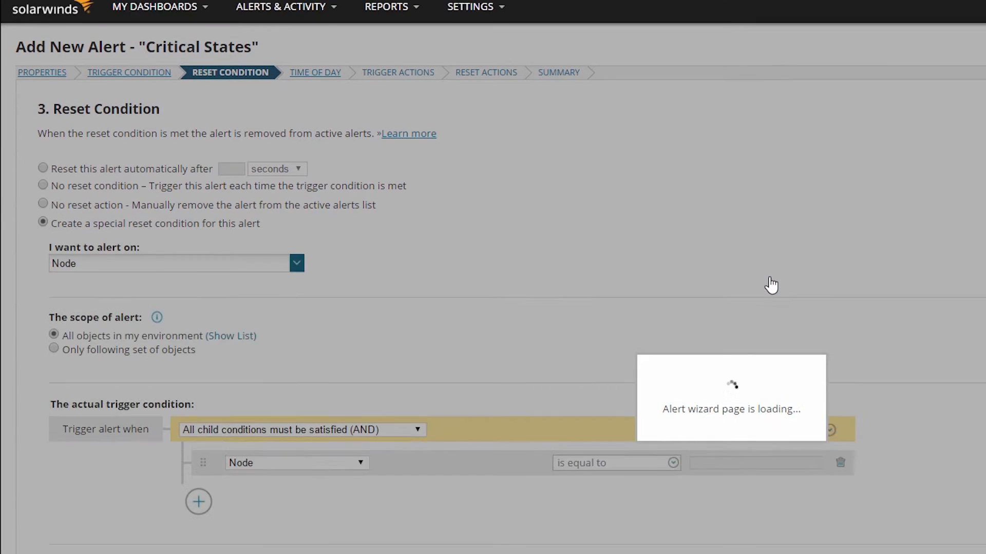
scroll(down, 3)
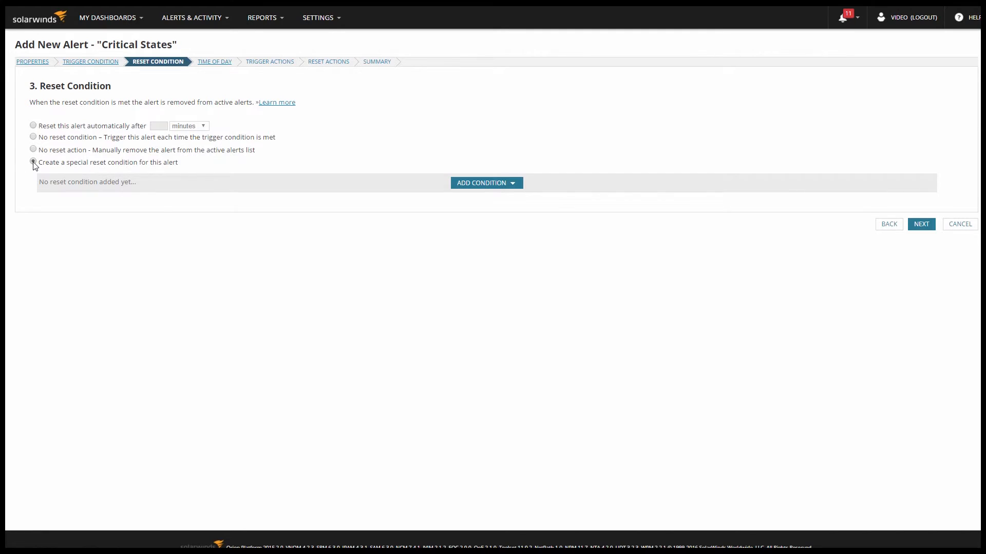
Copy the trigger condition into the reset condition and change CPU Load to less than 75
click(485, 182)
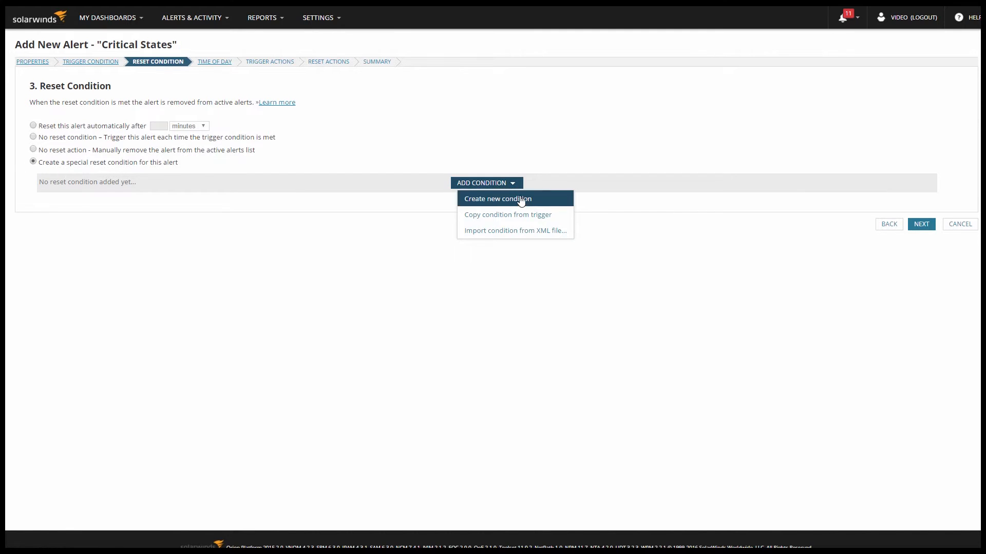
click(497, 199)
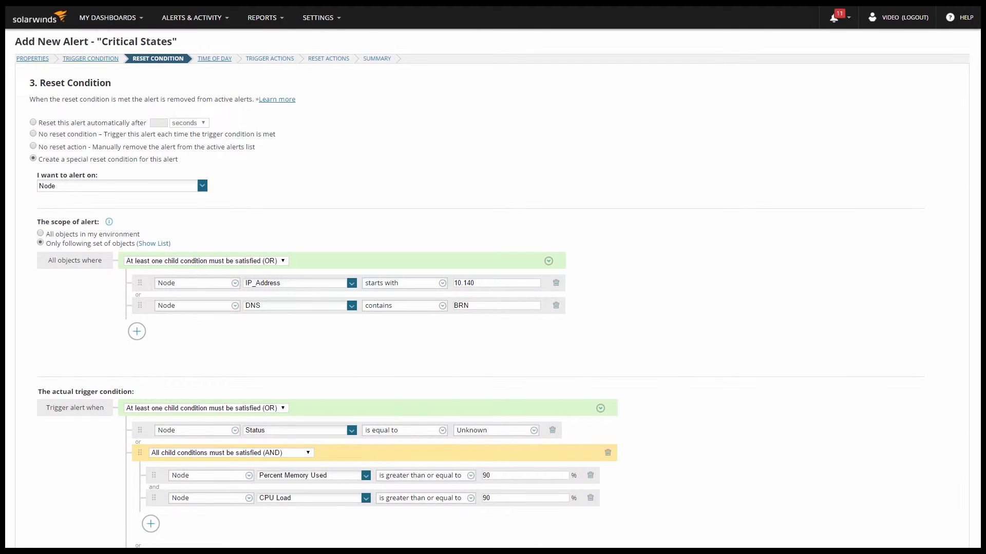
scroll(down, 3)
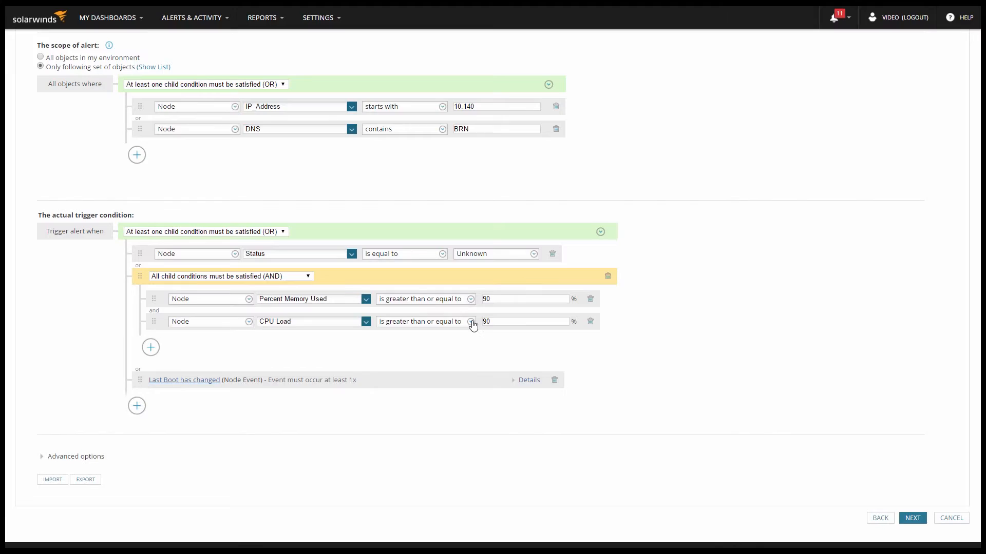
click(471, 321)
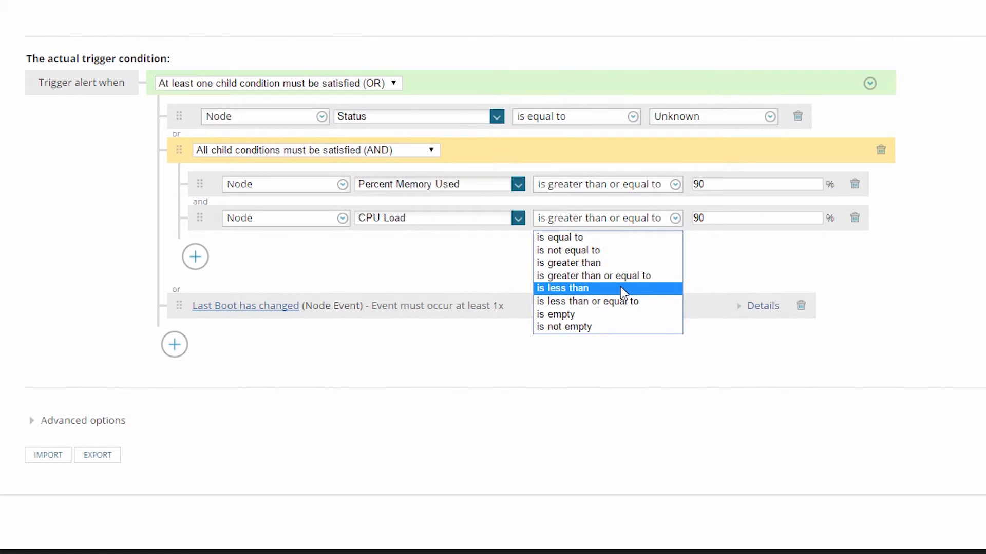
click(562, 288)
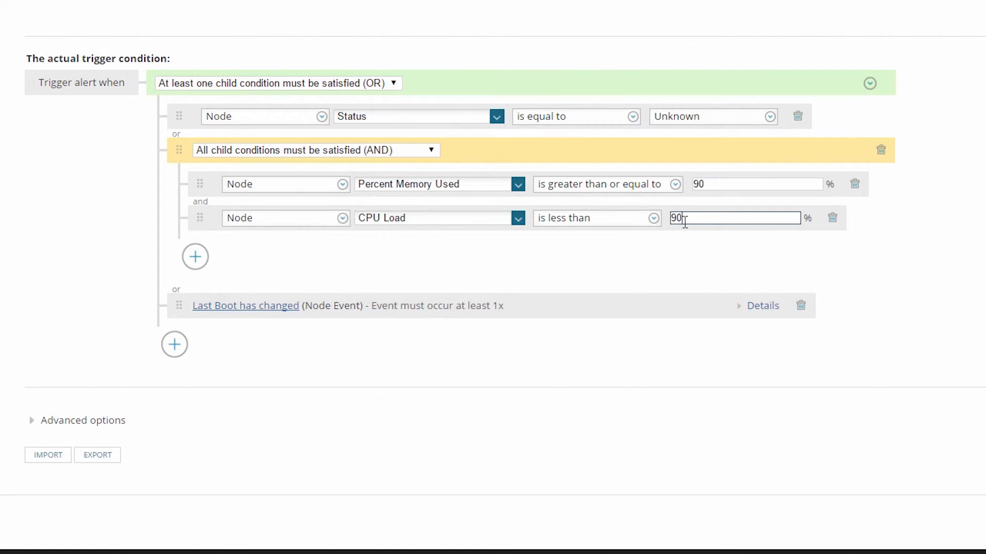
text(75)
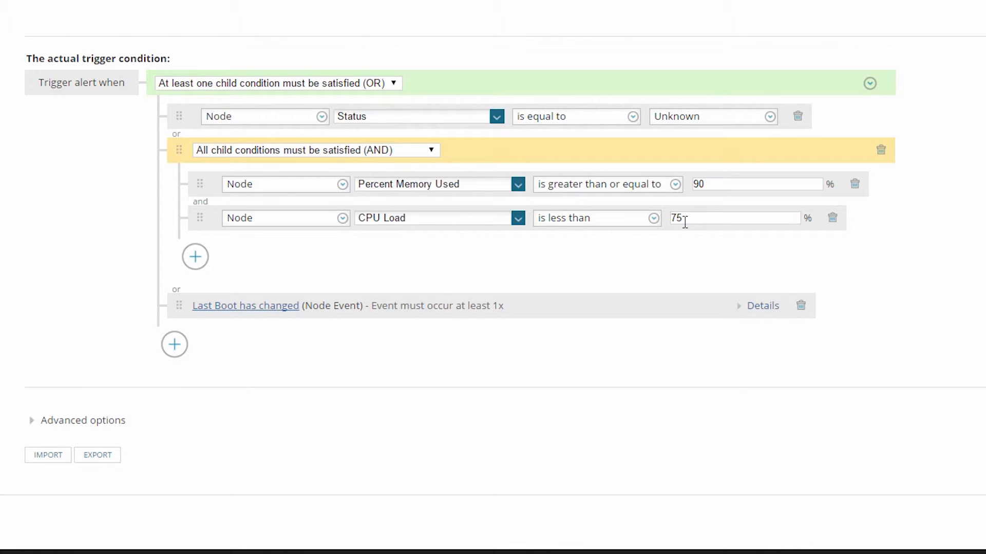
click(233, 80)
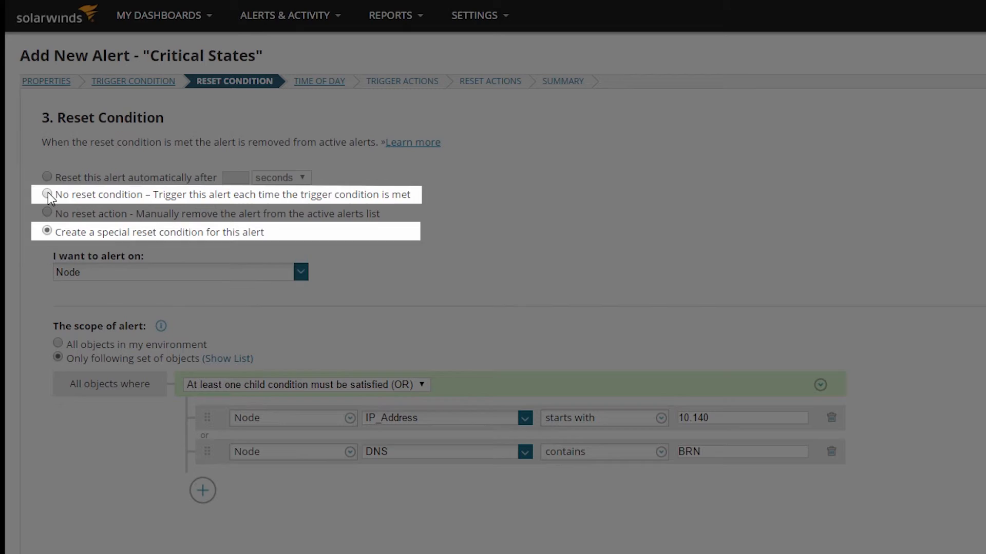
Choose 'Reset this alert automatically after' with a delay of 15 minutes
click(47, 177)
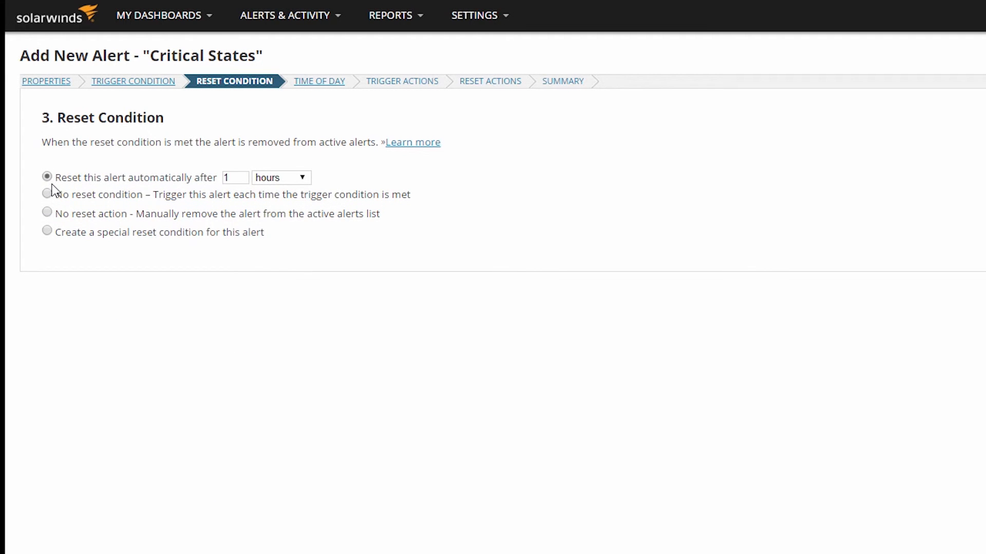
click(235, 177)
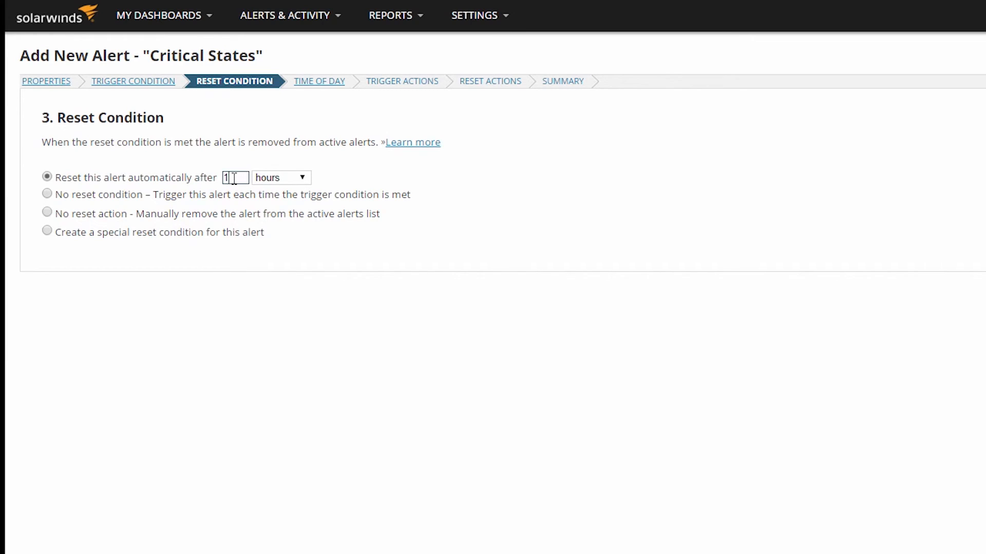
text(15)
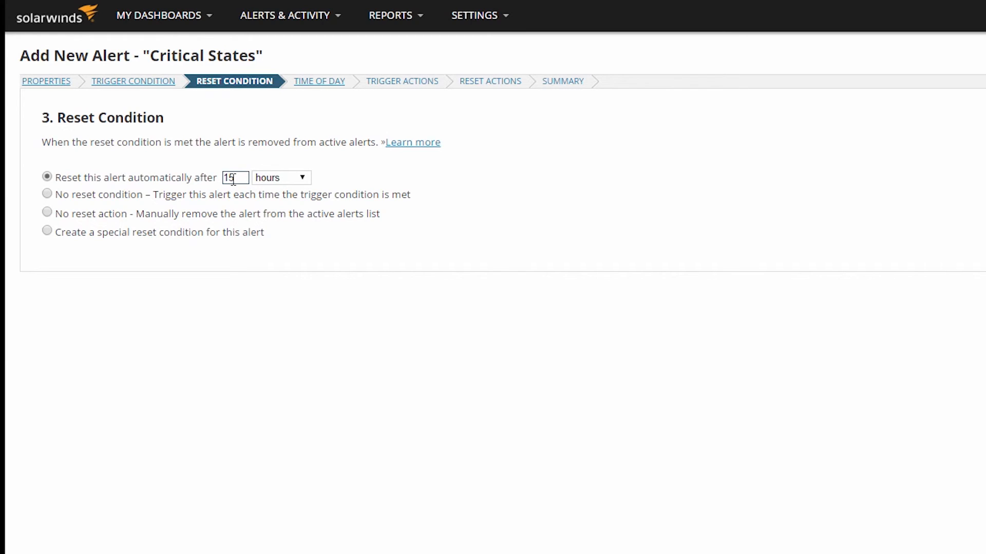
click(280, 177)
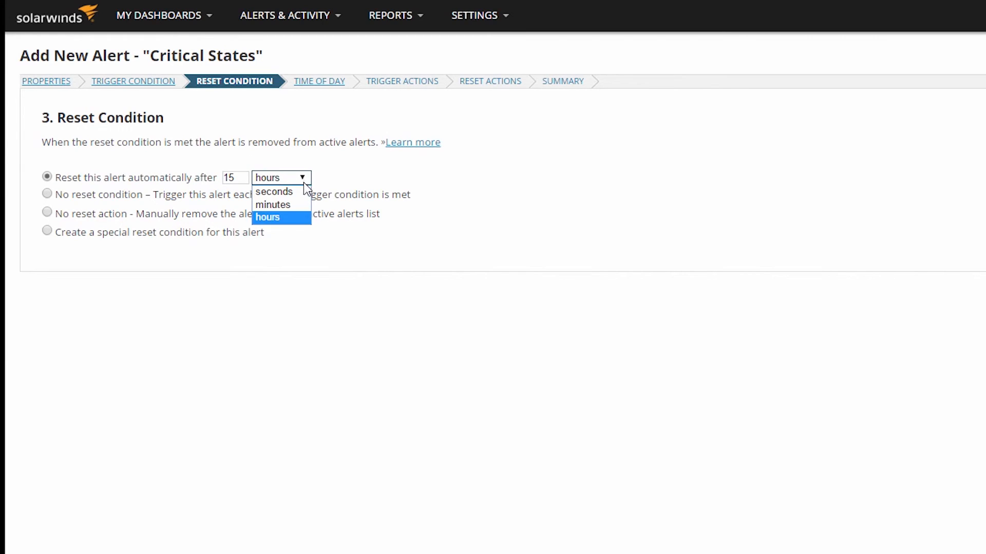
click(272, 204)
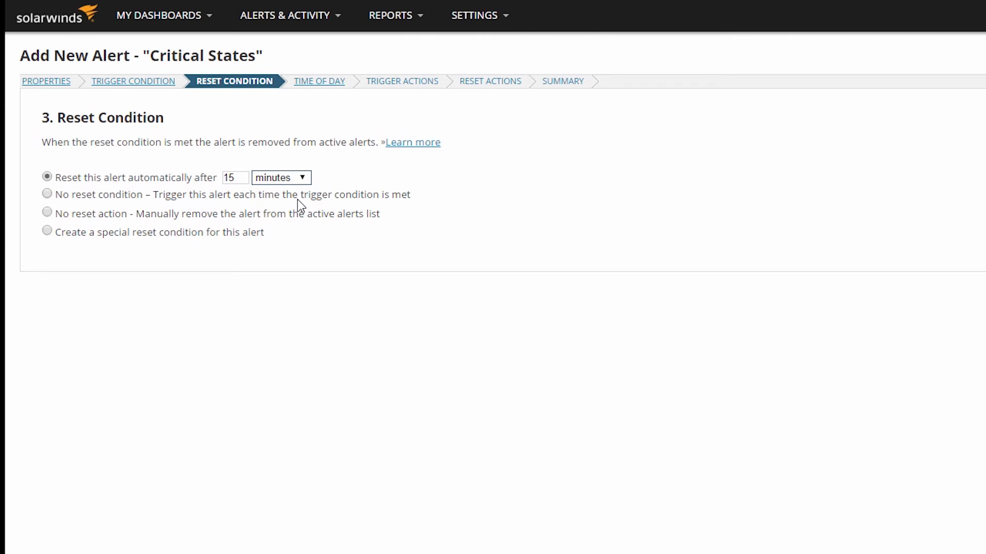
mouse_move(327, 258)
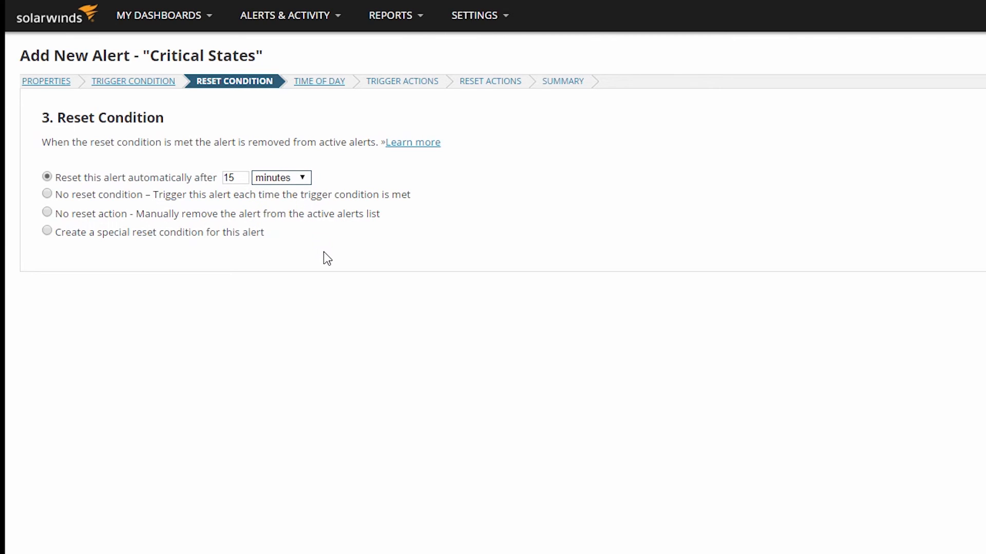